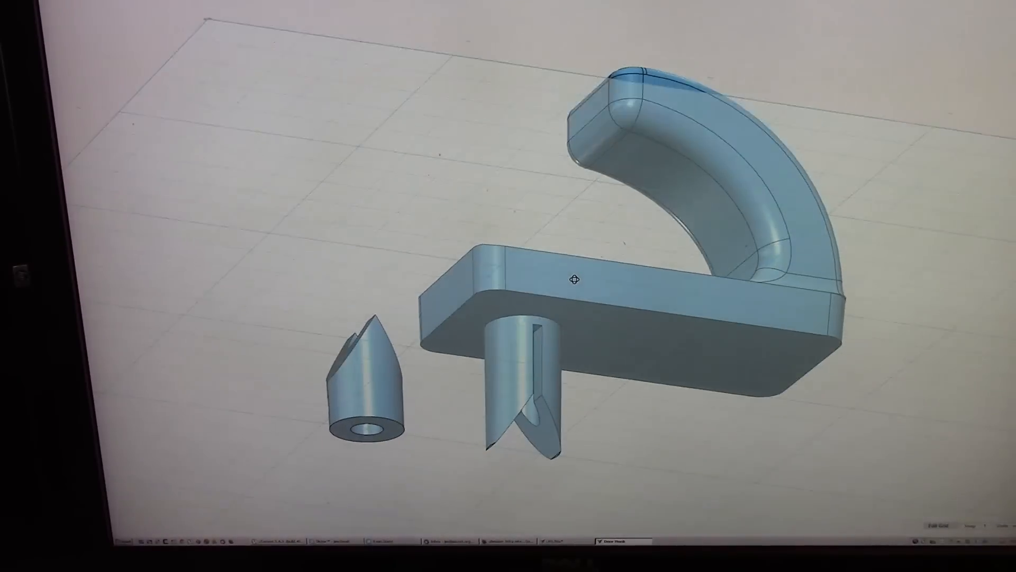
Step: Copy the quickprint profile into Full settings and set Support type to Touching buildplate
drag(570, 279, 421, 269)
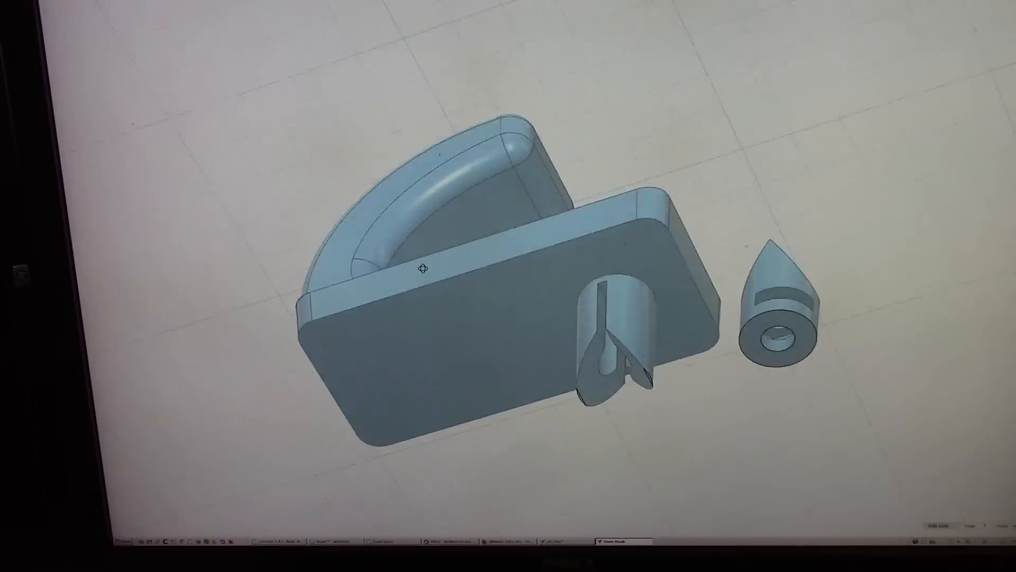
drag(421, 269, 499, 385)
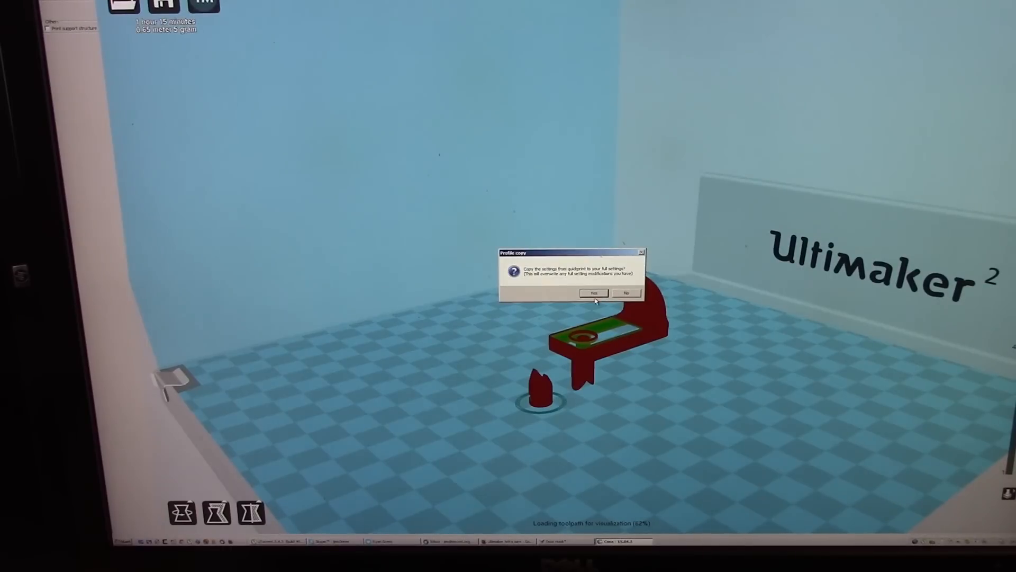
click(592, 293)
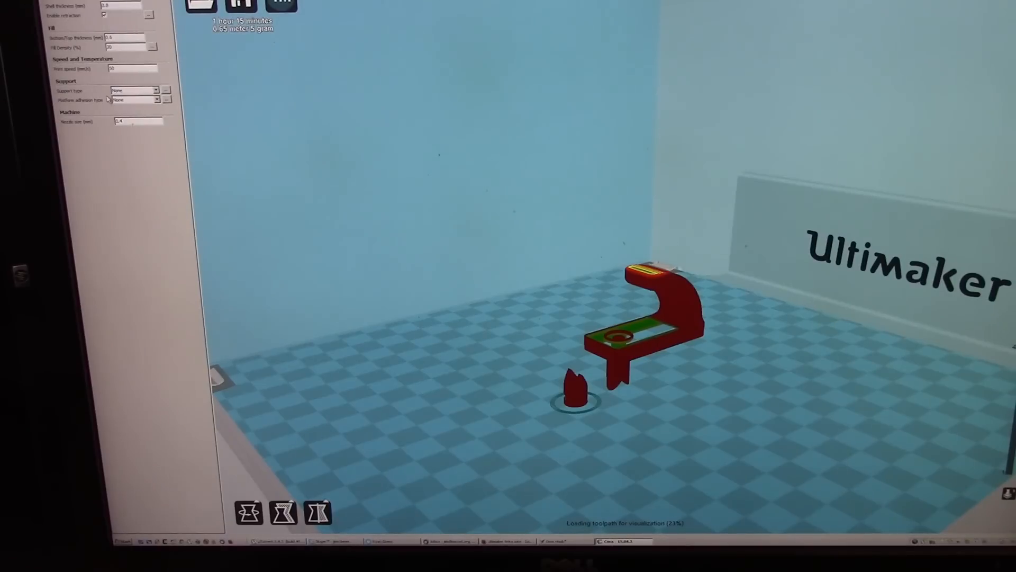
click(135, 100)
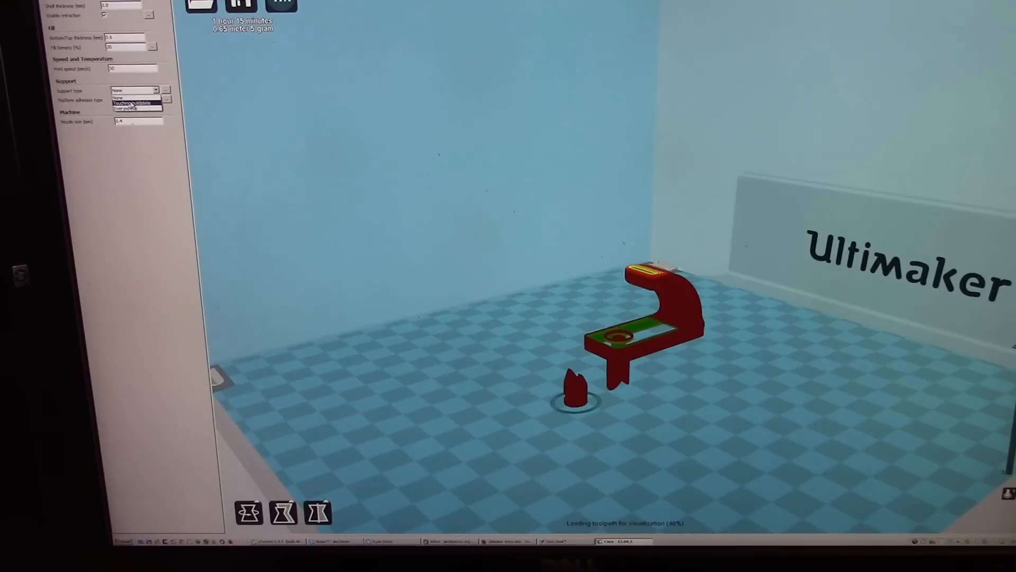
click(133, 103)
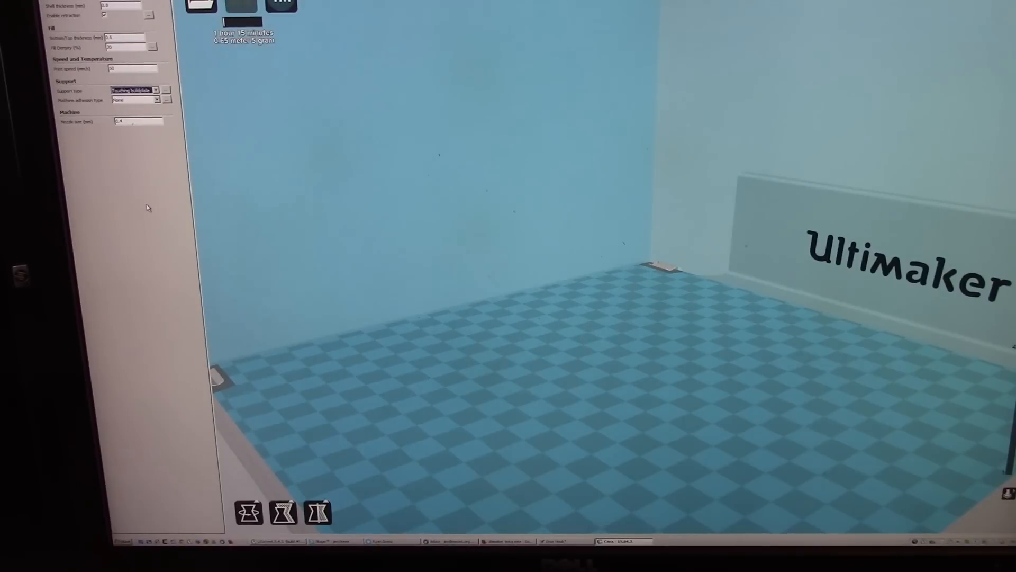